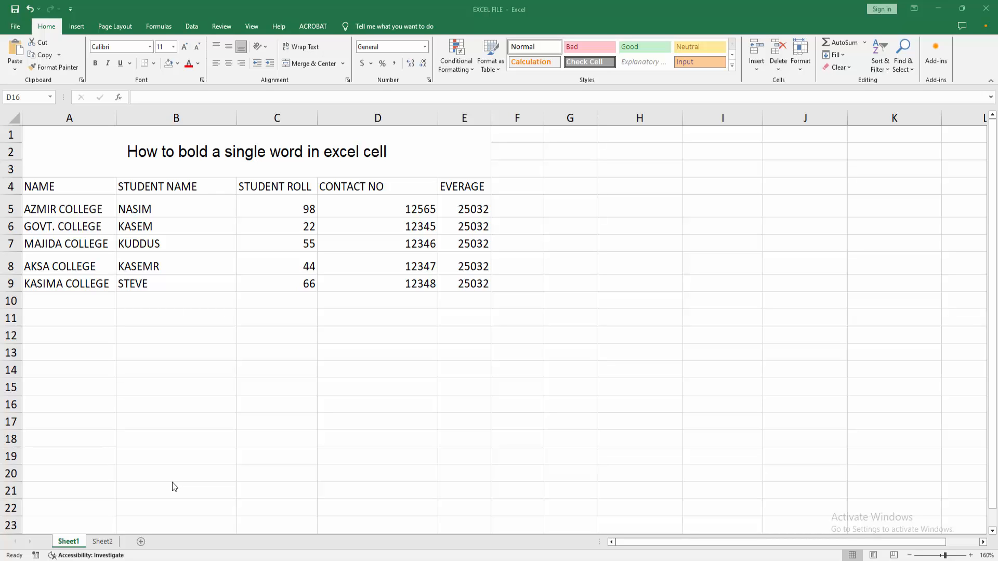
- Edit the STUDENT ROLL heading in C4 and underline only the word ROLL
left_click(377, 388)
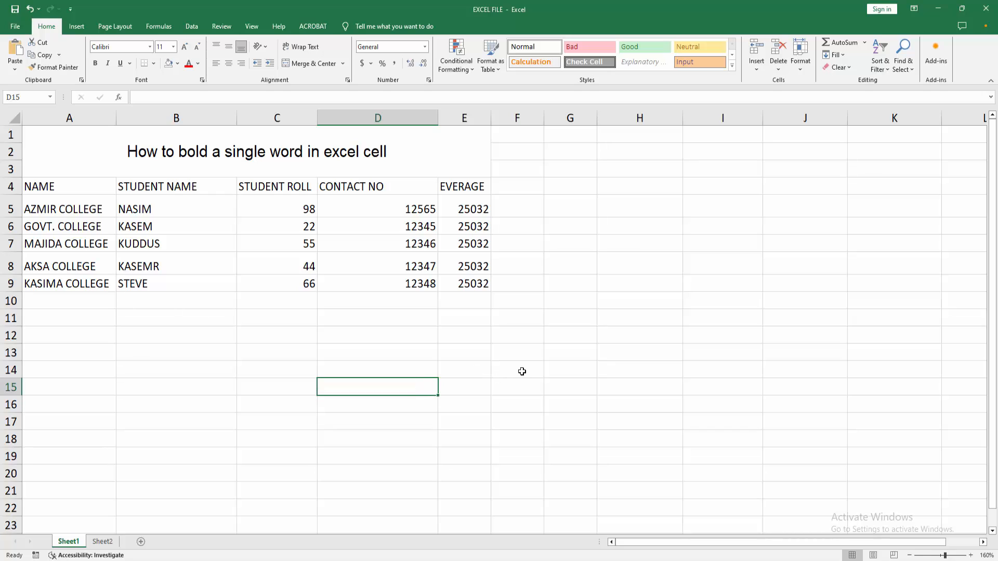
left_click(571, 369)
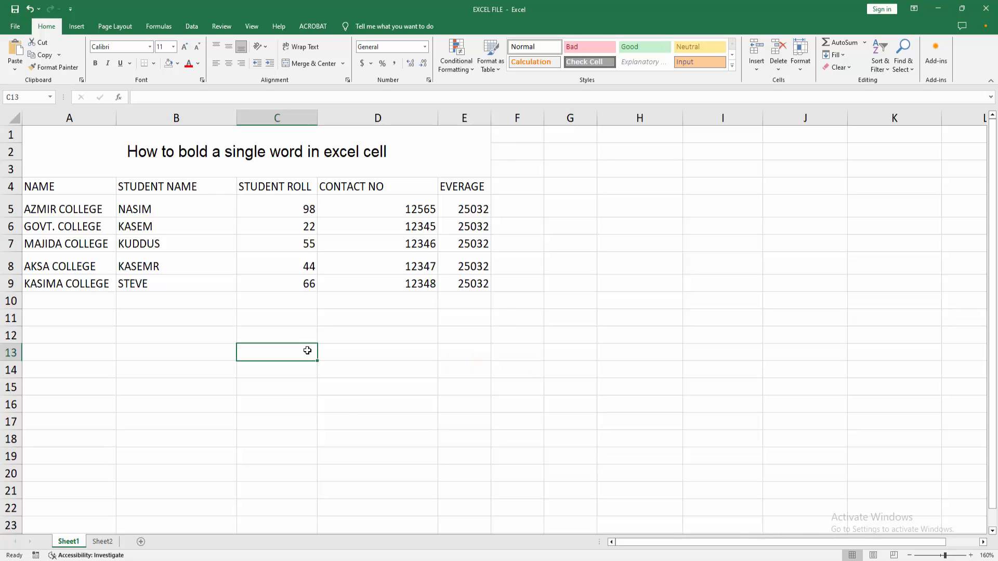
left_click(179, 377)
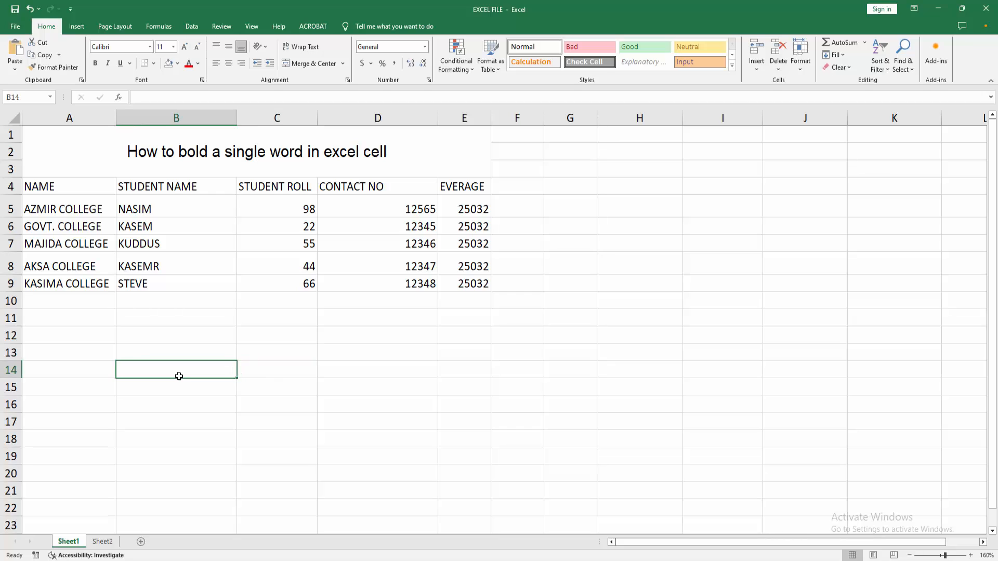
mouse_move(211, 362)
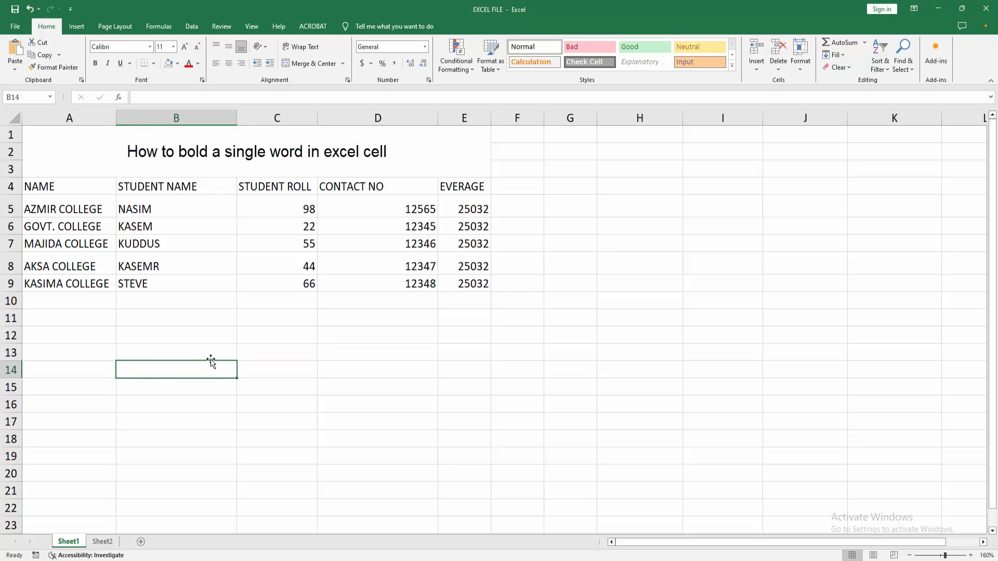
left_click(277, 187)
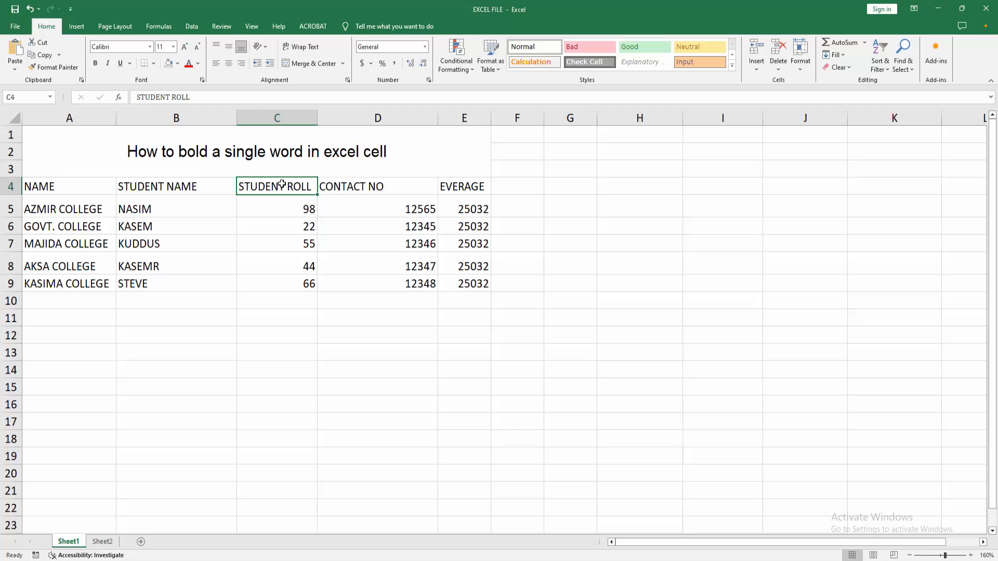
double_click(276, 186)
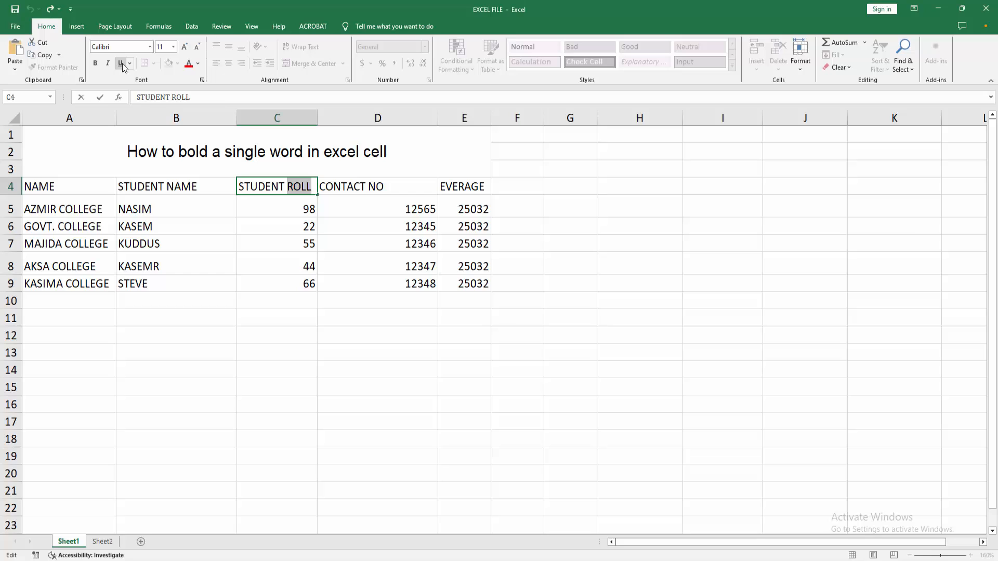
left_click(119, 63)
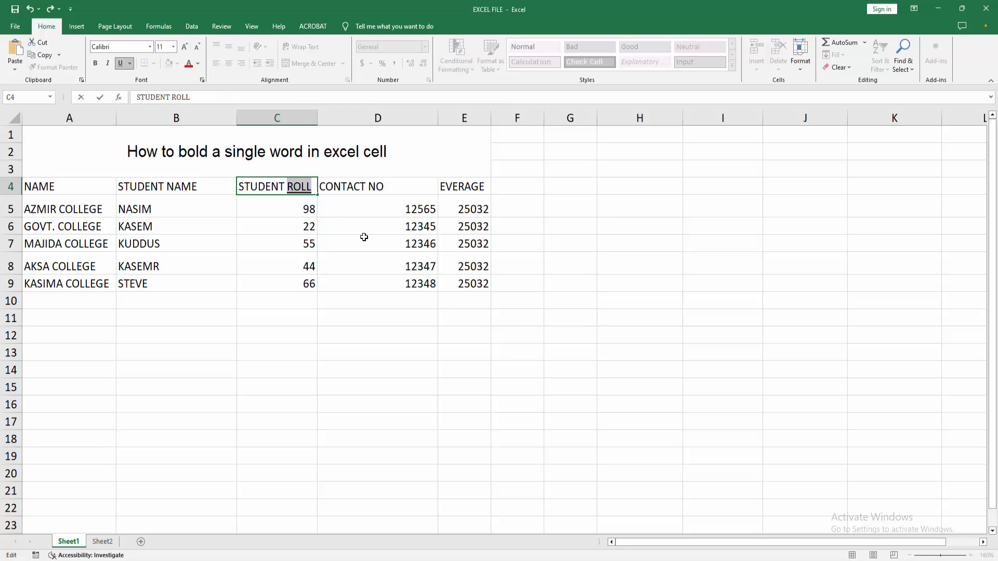
left_click(378, 244)
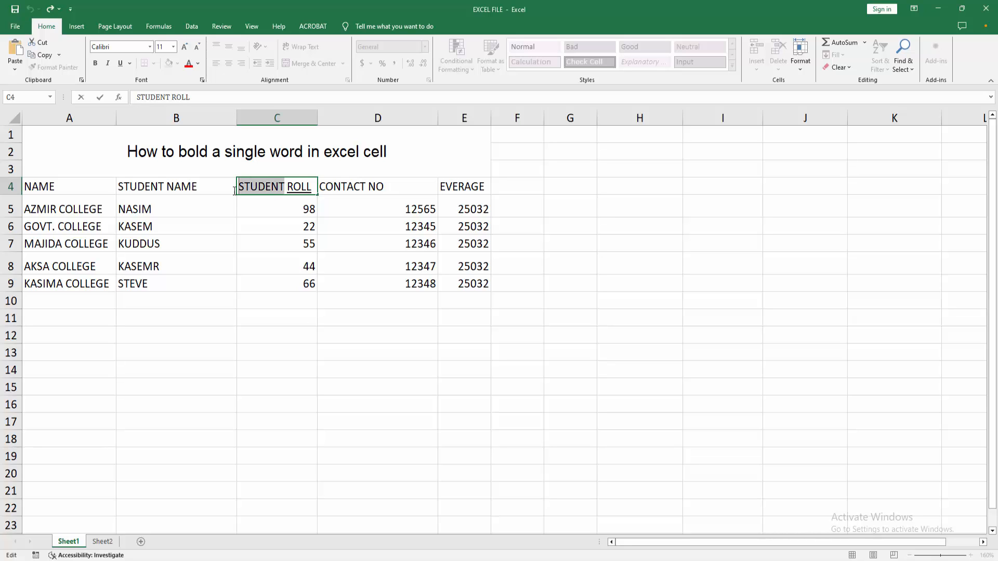
- Bold the word STUDENT in C4, applying italics and then removing them
left_click(95, 63)
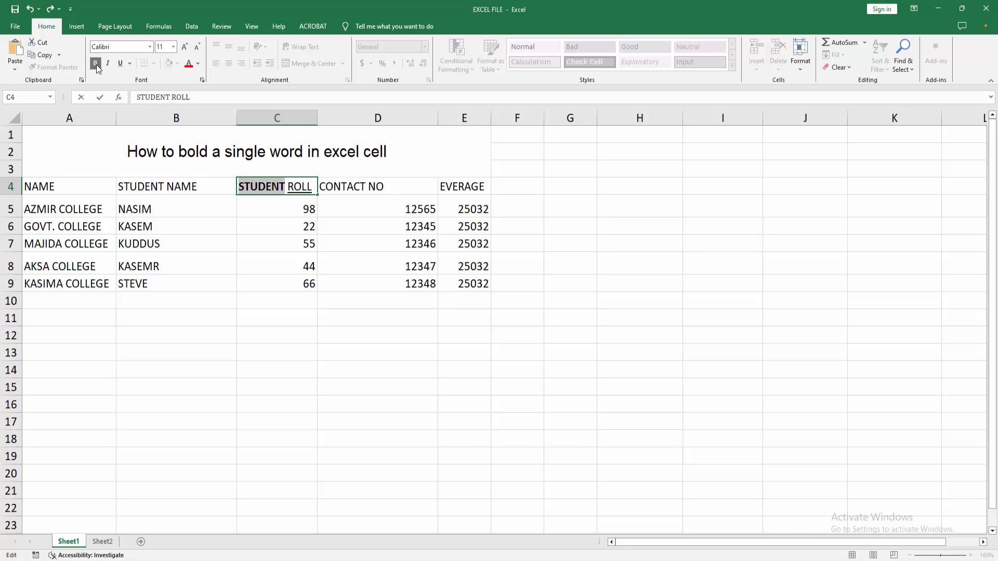
left_click(107, 64)
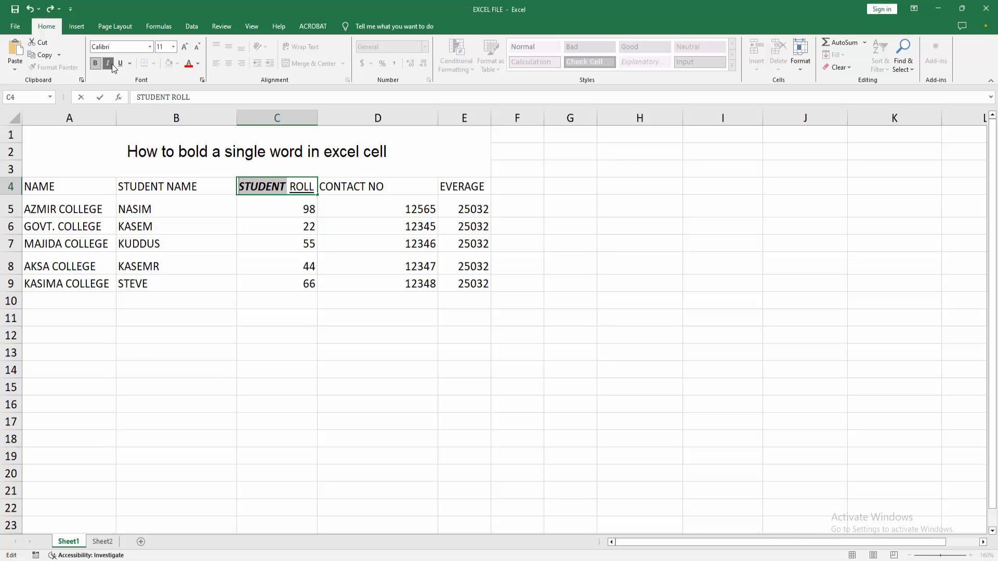
left_click(108, 63)
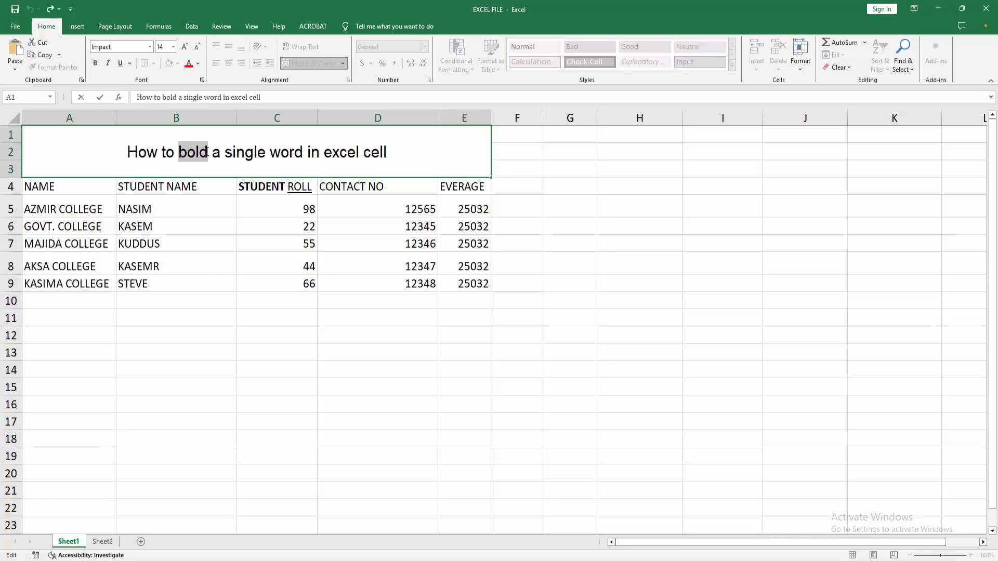
- Bold the word 'bold' in the title 'How to bold a single word in excel cell'
left_click(176, 351)
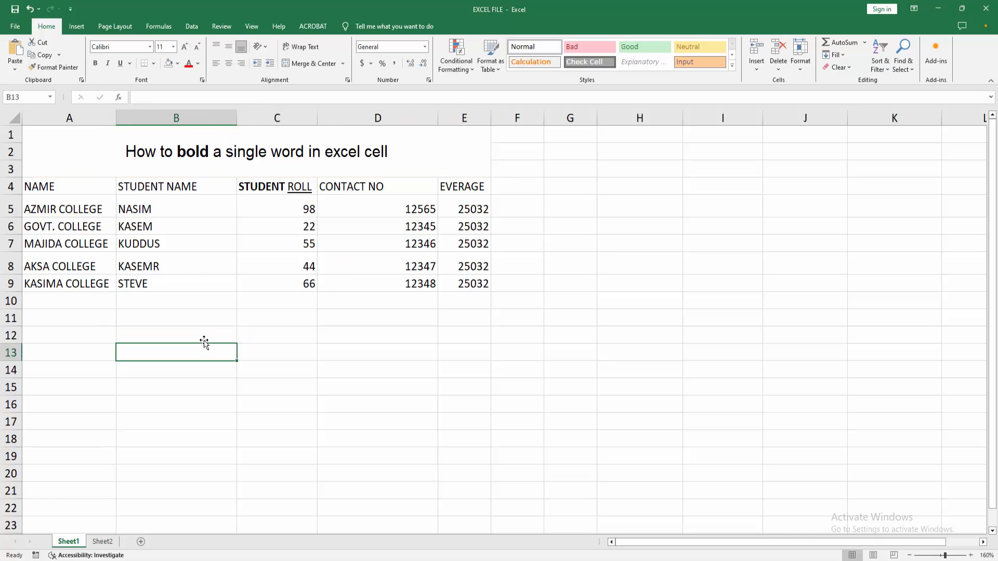
left_click(282, 314)
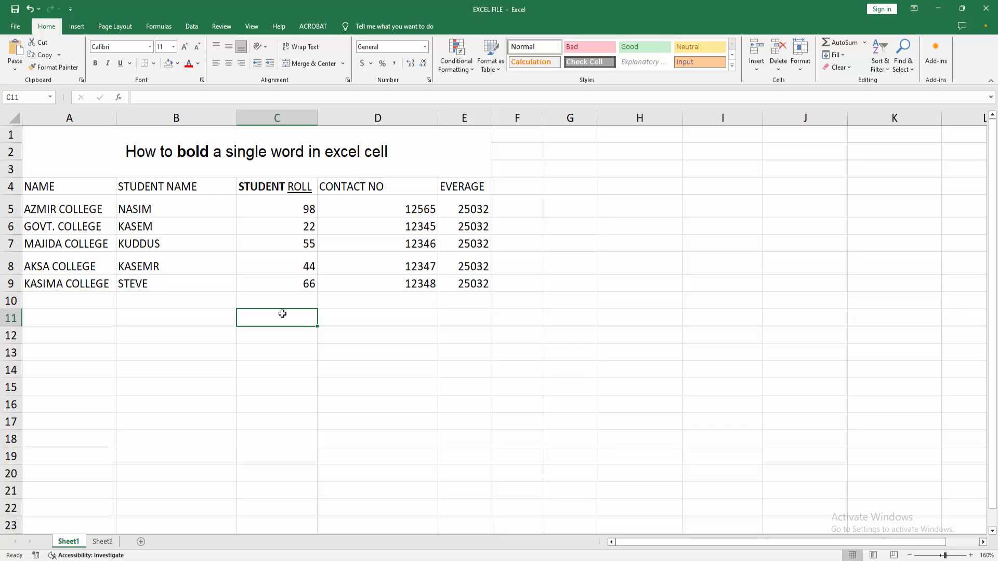